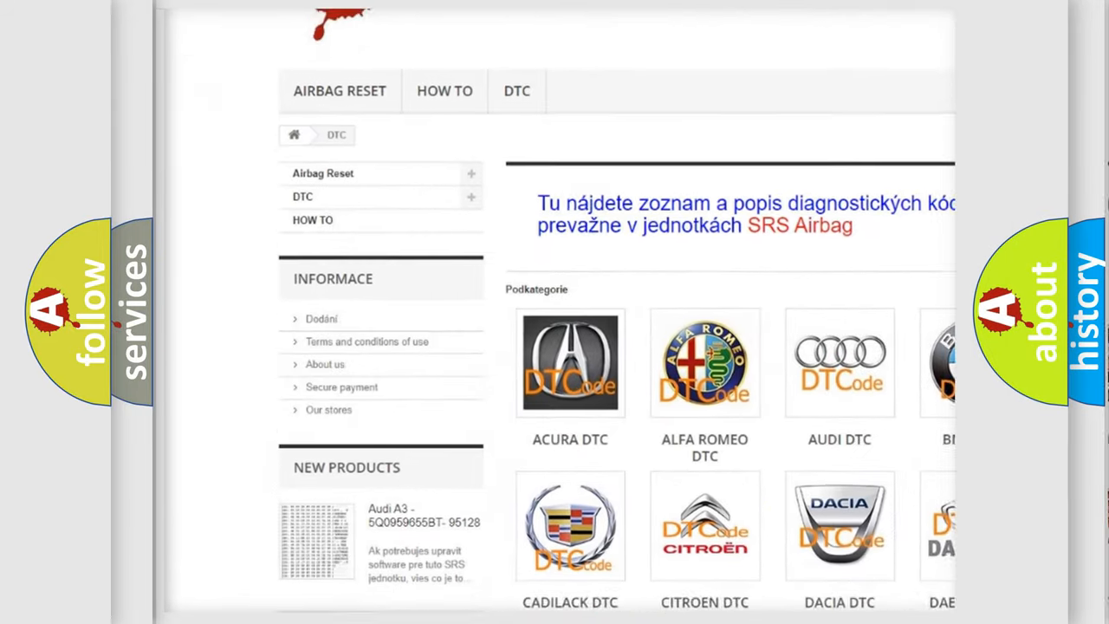
scroll(down, 3)
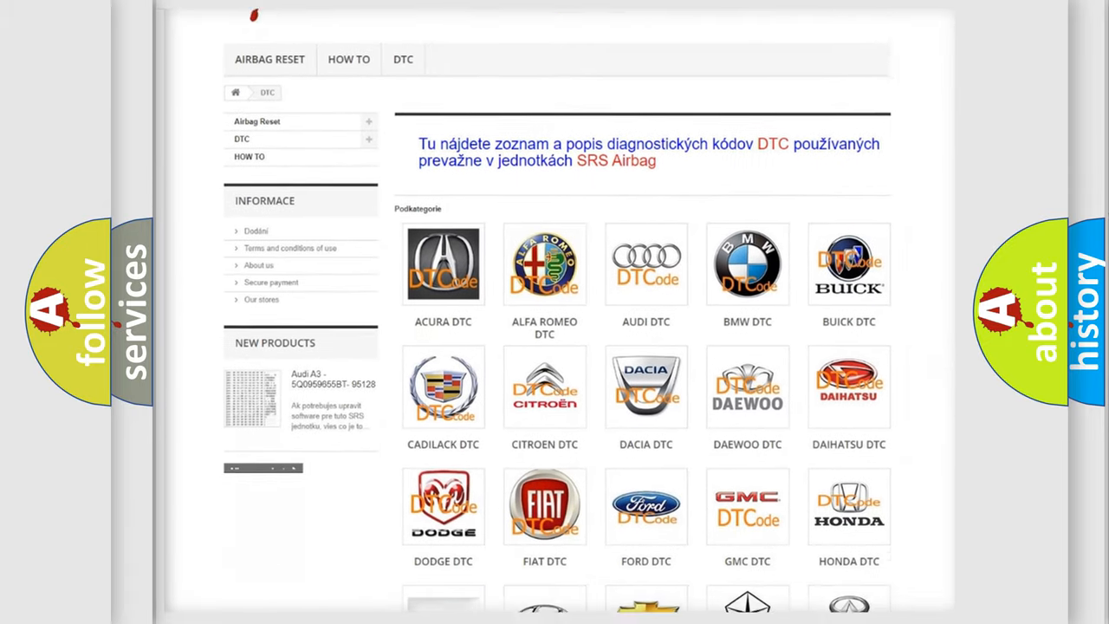
scroll(down, 3)
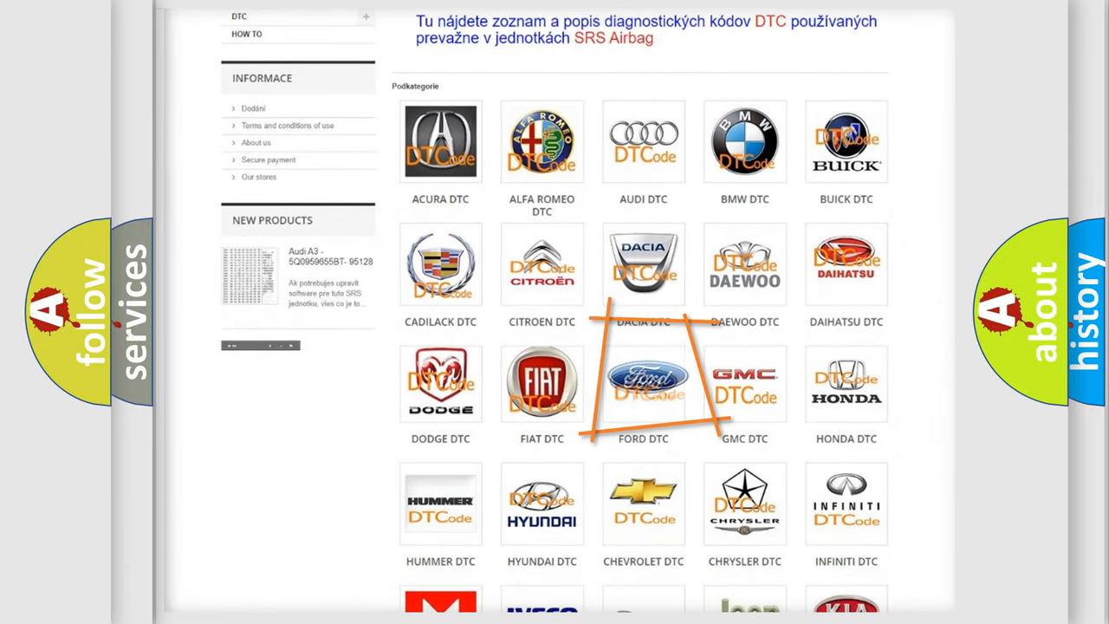